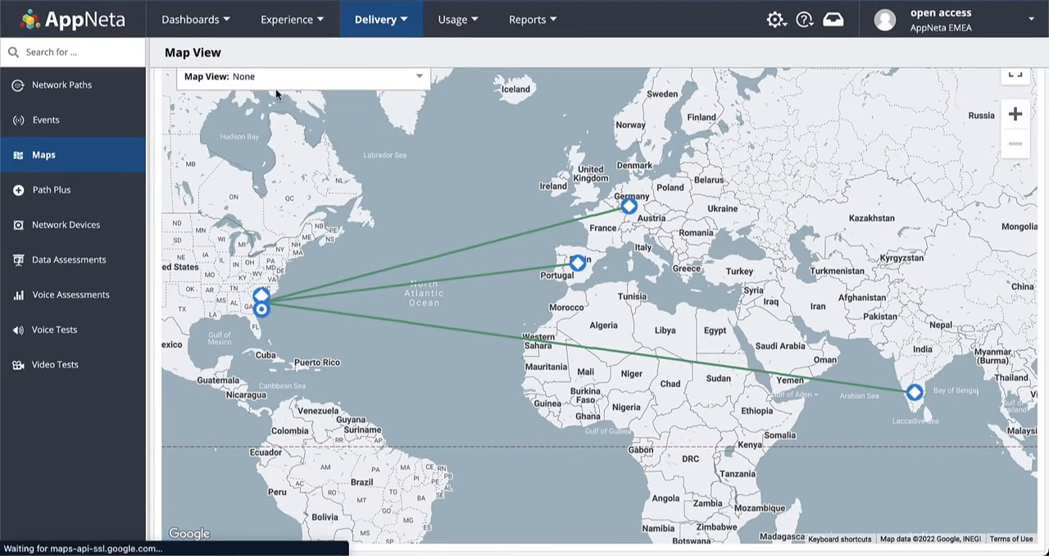
# Open the TixChange Comparison view from the Comparison Views list
pyautogui.click(292, 20)
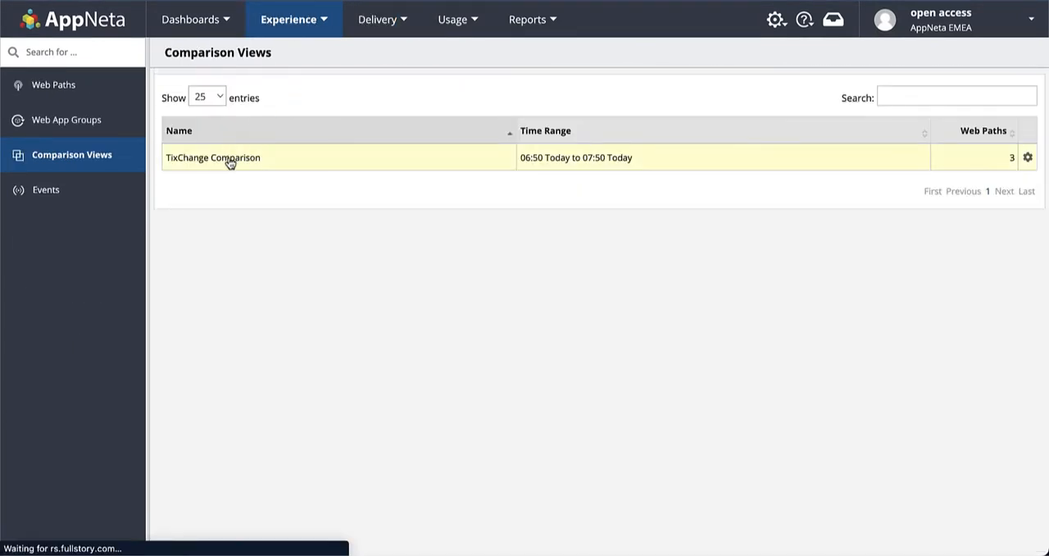
pyautogui.click(214, 158)
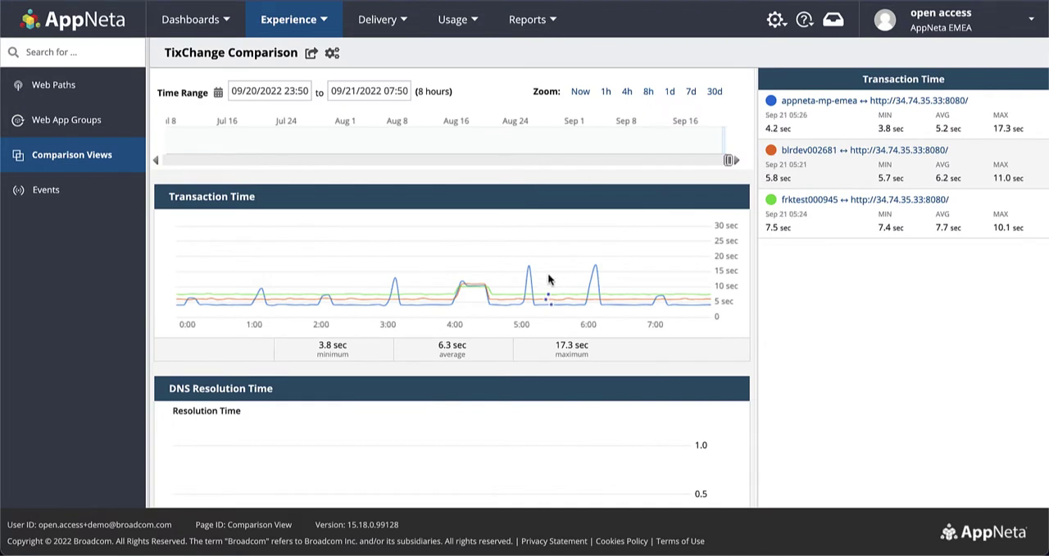
pyautogui.scroll(-3)
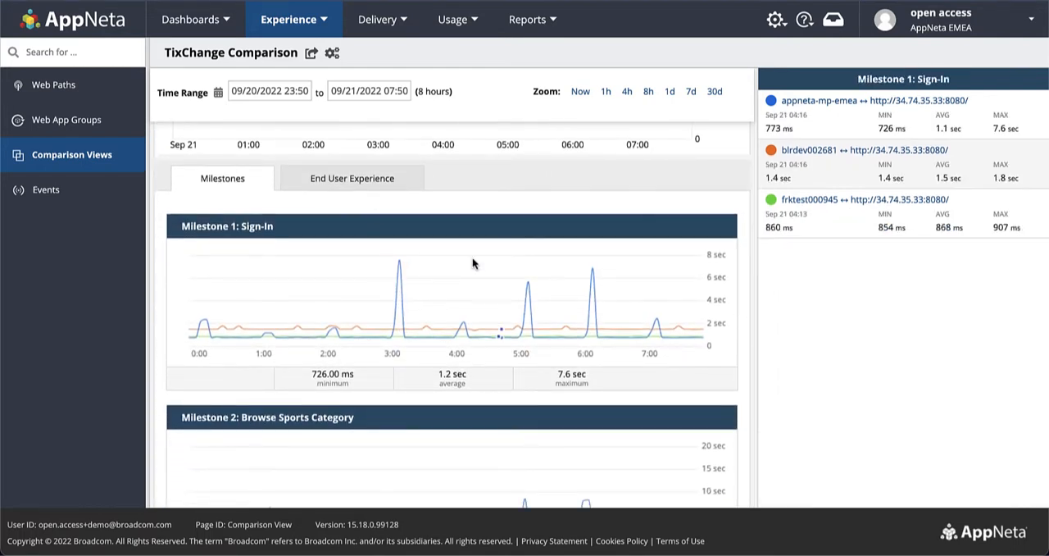
# Show the End User Experience breakdown and review the Network, Server and Browser charts
pyautogui.click(350, 178)
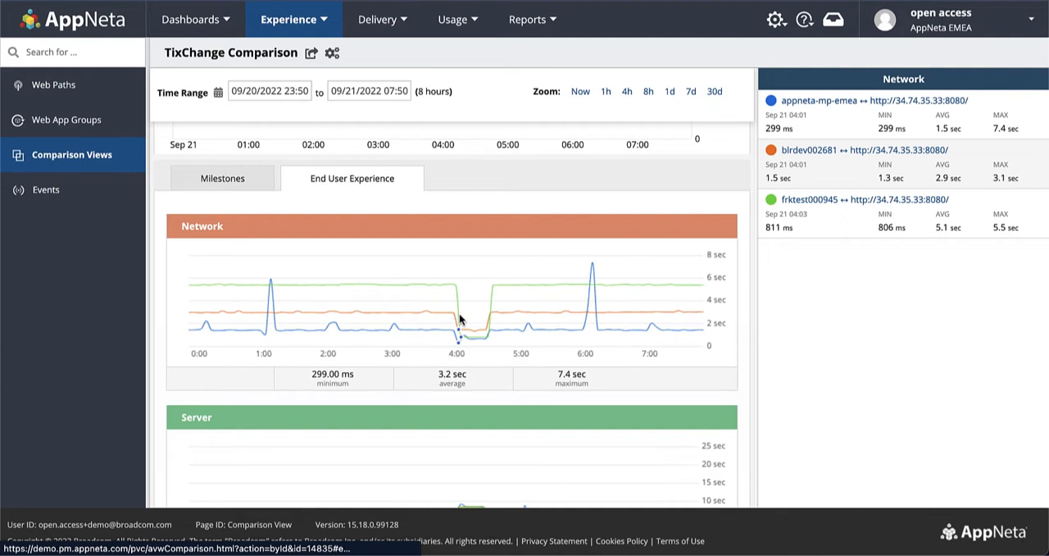
pyautogui.scroll(-3)
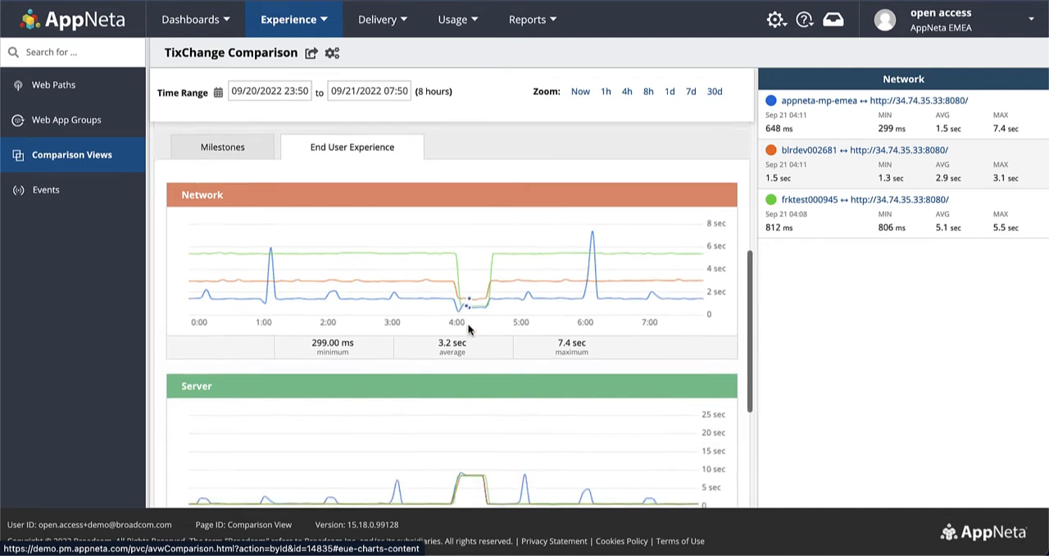
pyautogui.scroll(-3)
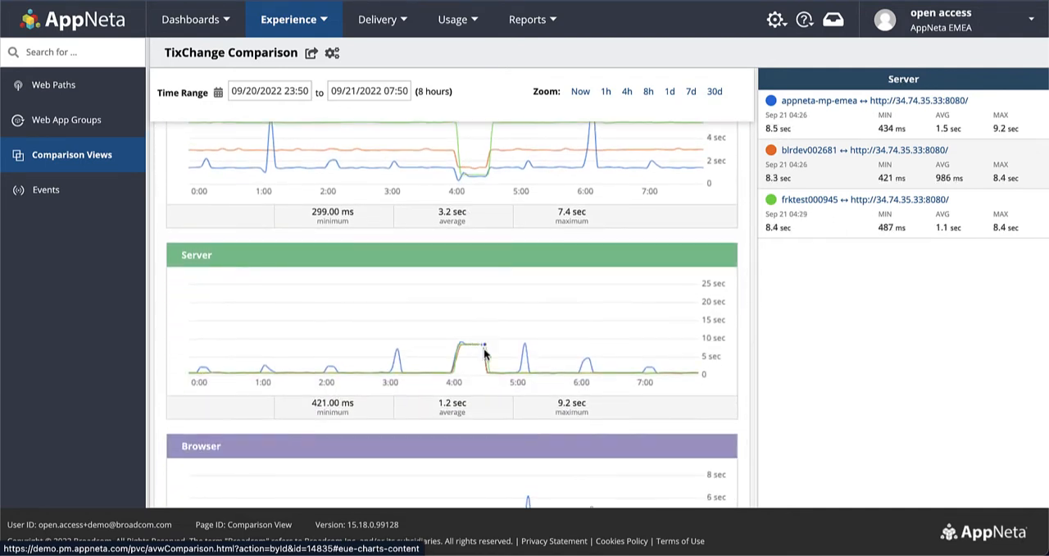
pyautogui.scroll(-3)
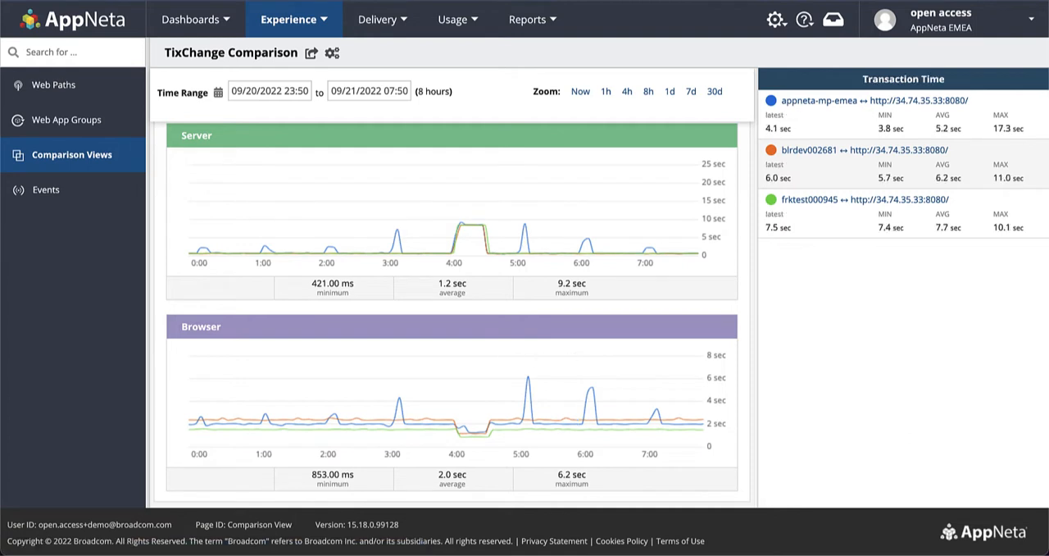
# From the Ticket Exchange violation summary, open the birdev002681 web timeline and review the 04:00 spike
pyautogui.click(197, 20)
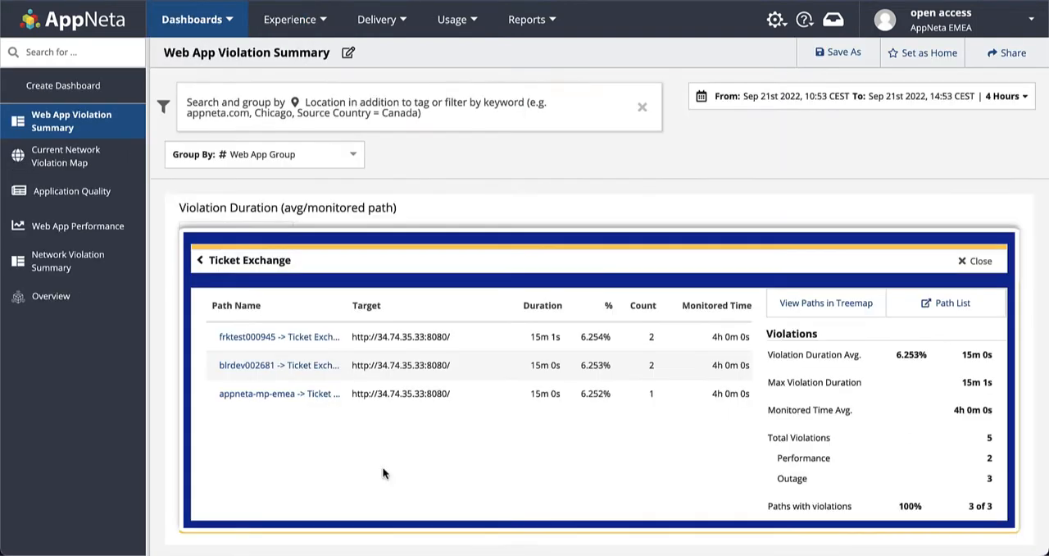
pyautogui.moveTo(255, 370)
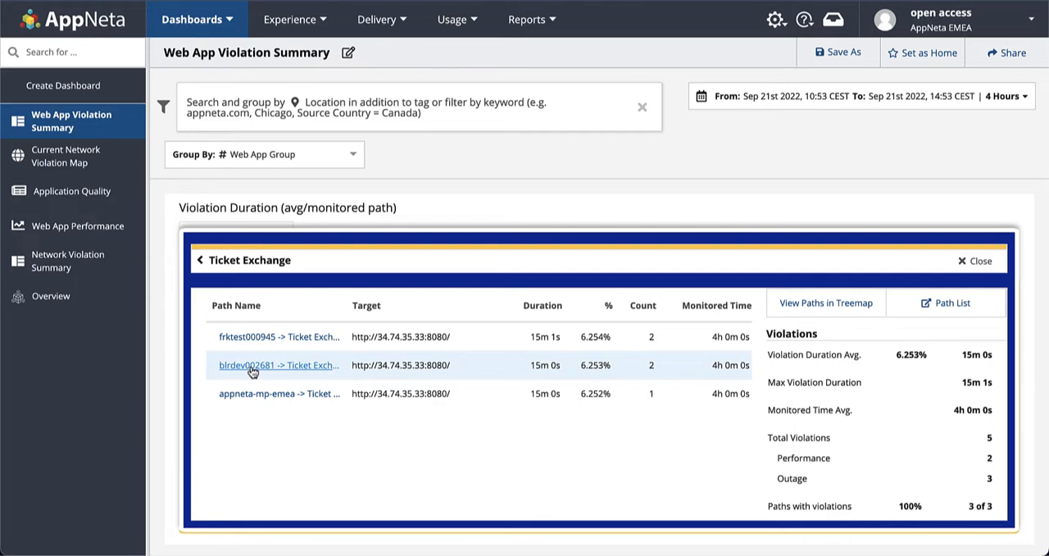
pyautogui.click(256, 364)
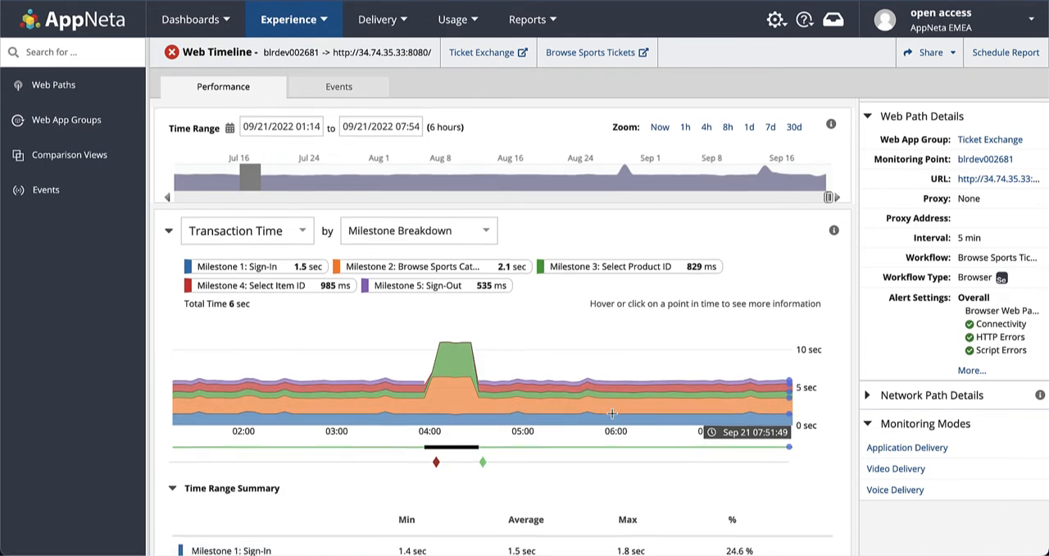
pyautogui.scroll(-3)
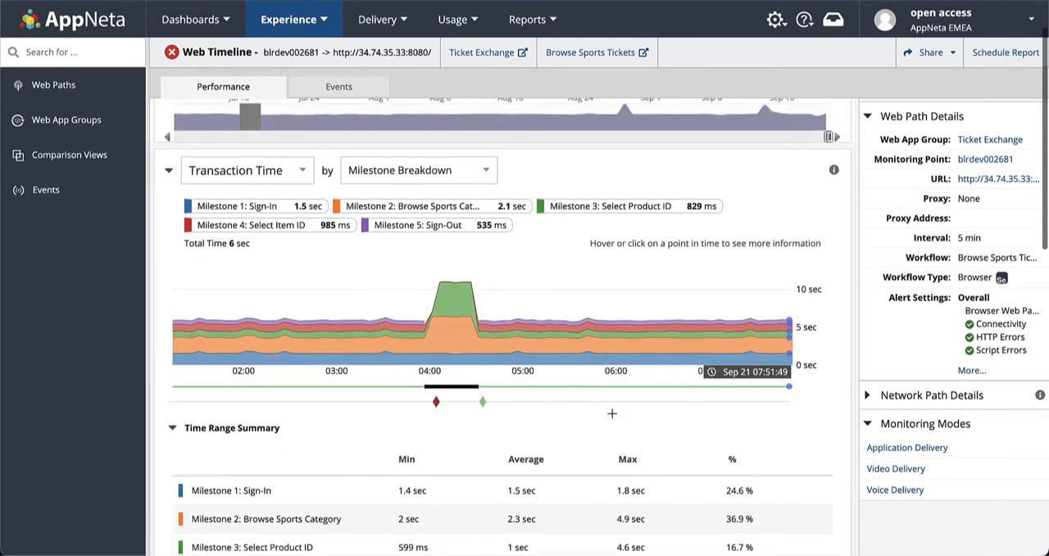
pyautogui.scroll(-3)
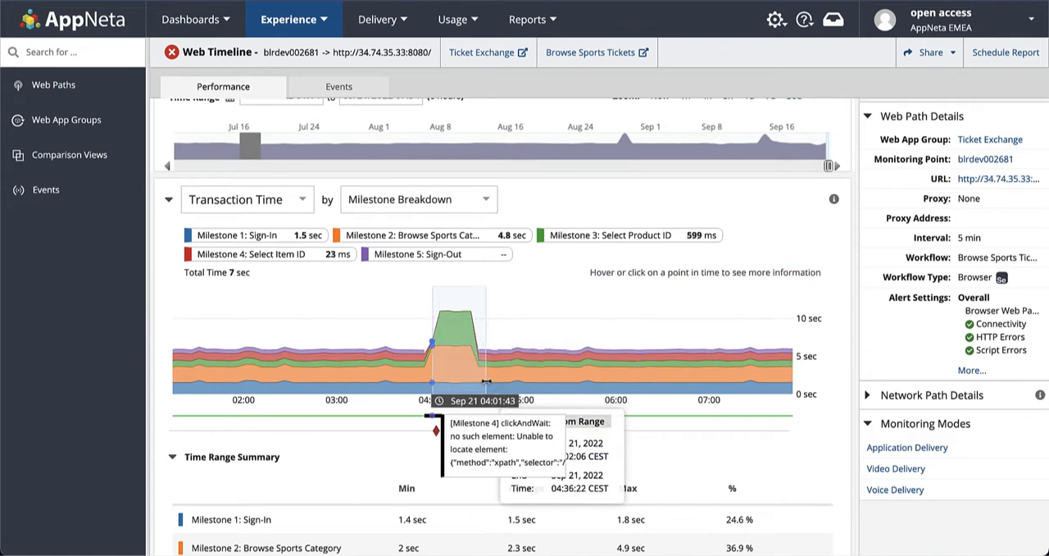
pyautogui.click(418, 200)
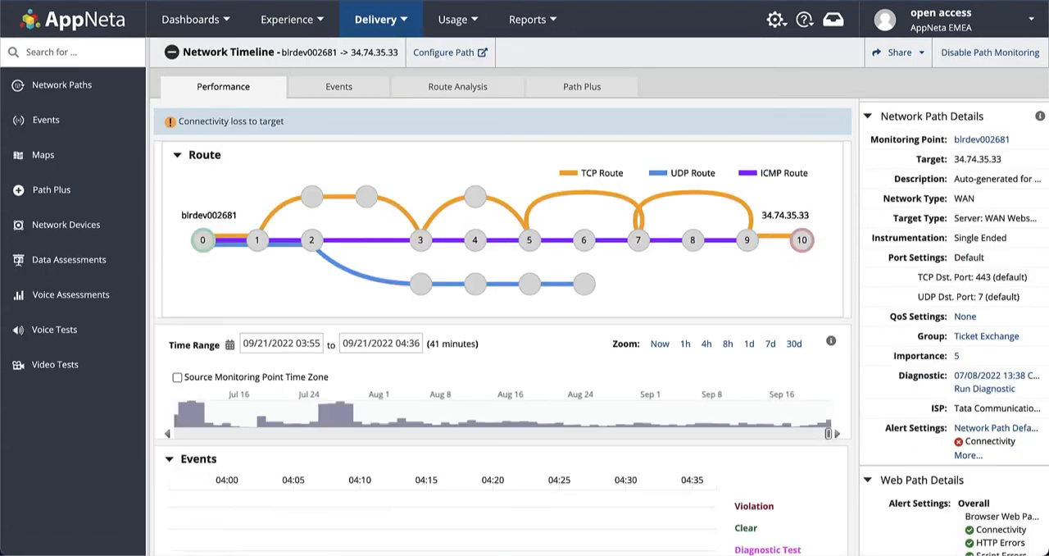
pyautogui.scroll(-3)
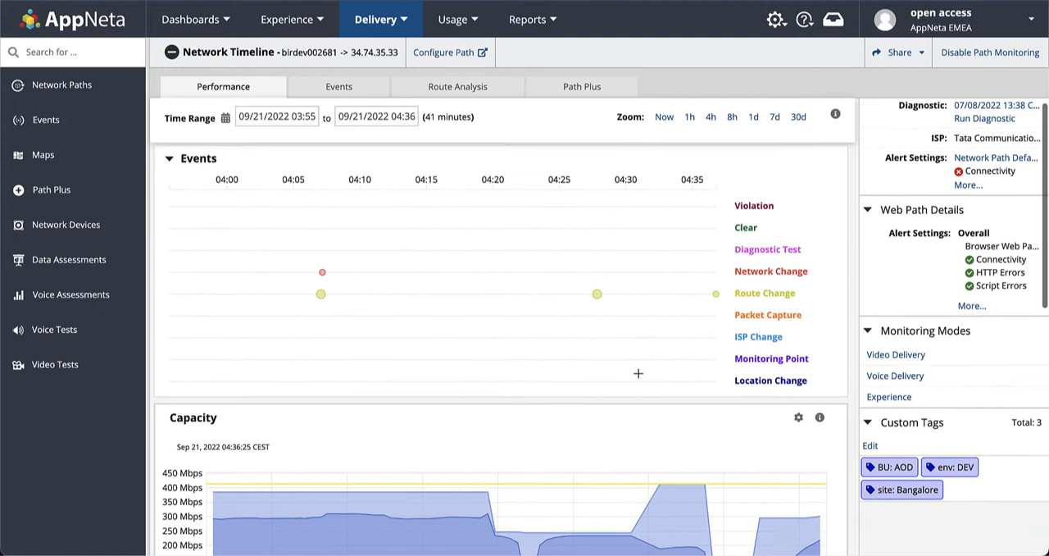
pyautogui.scroll(-3)
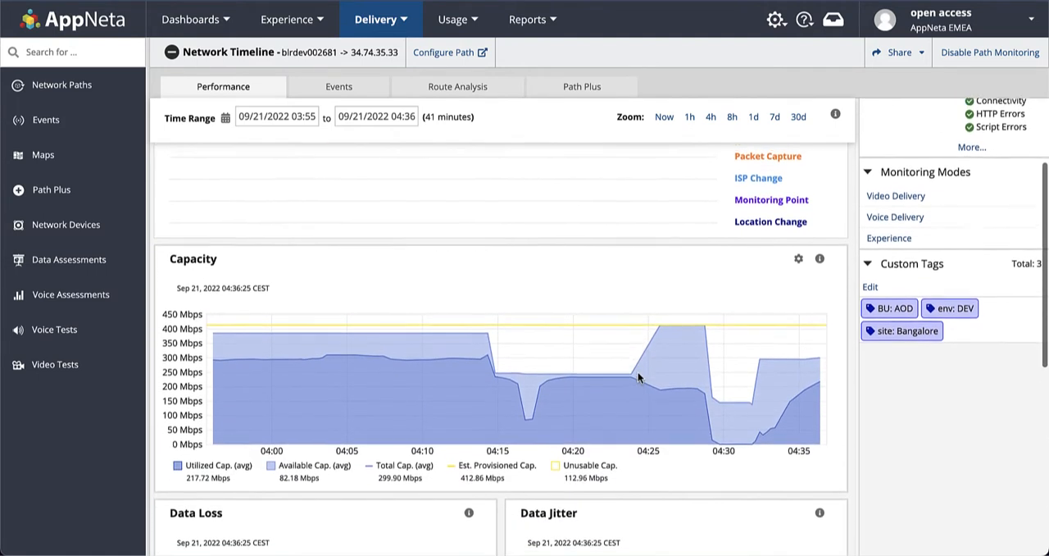
pyautogui.scroll(-3)
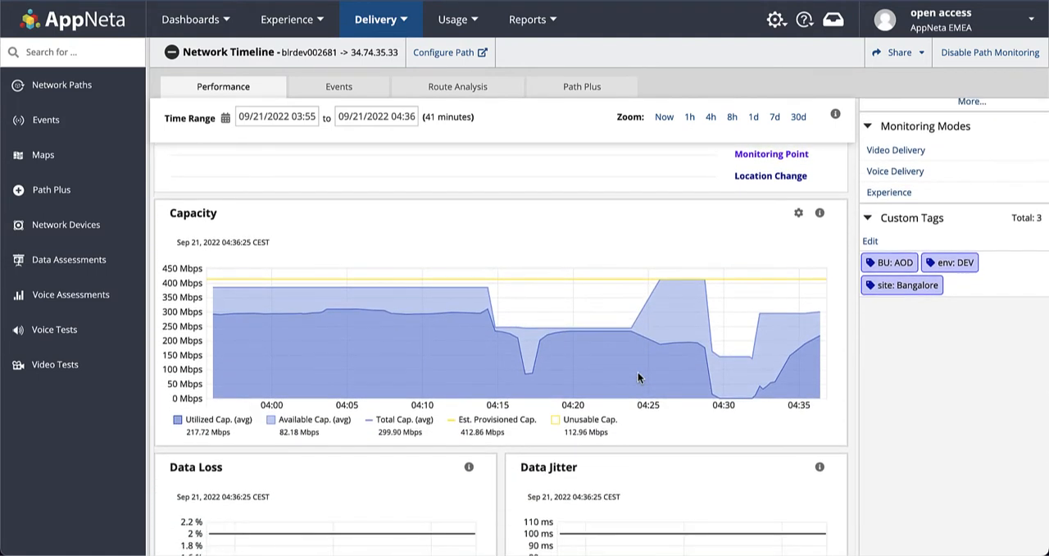
pyautogui.scroll(-3)
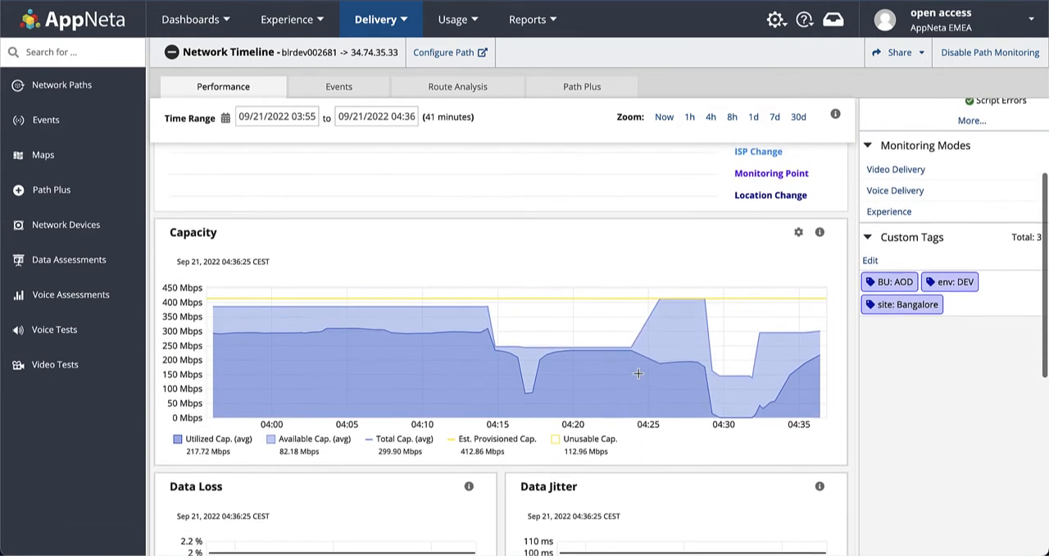
pyautogui.click(292, 19)
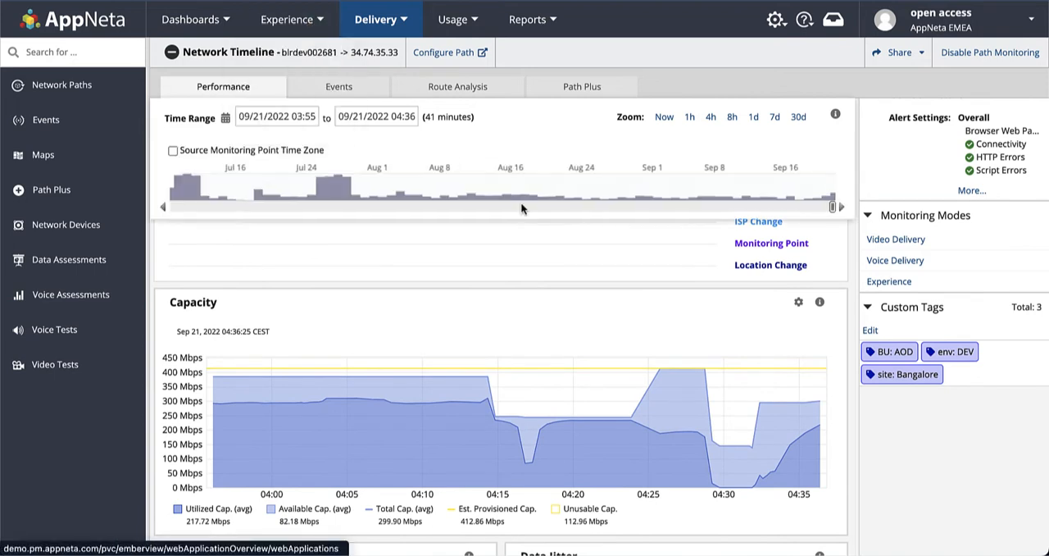
# Return to the birdev002681 web timeline and open the failed 04:16 test details
pyautogui.click(290, 20)
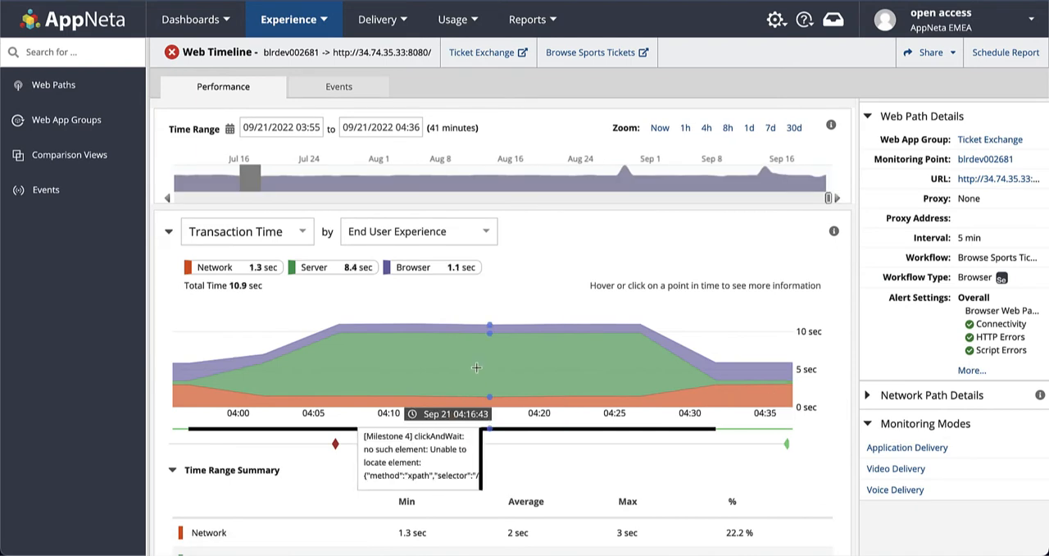
pyautogui.moveTo(488, 338)
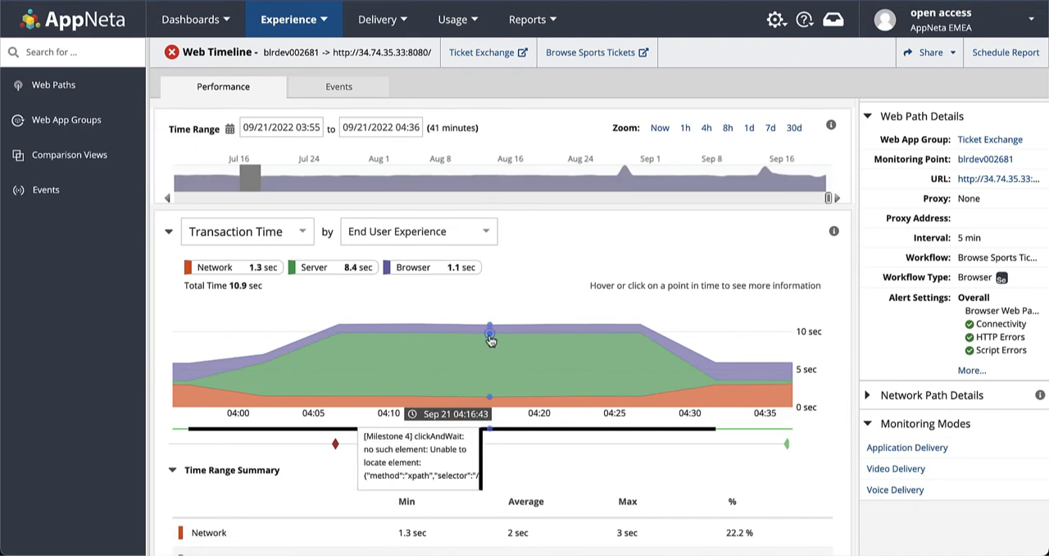
pyautogui.click(489, 334)
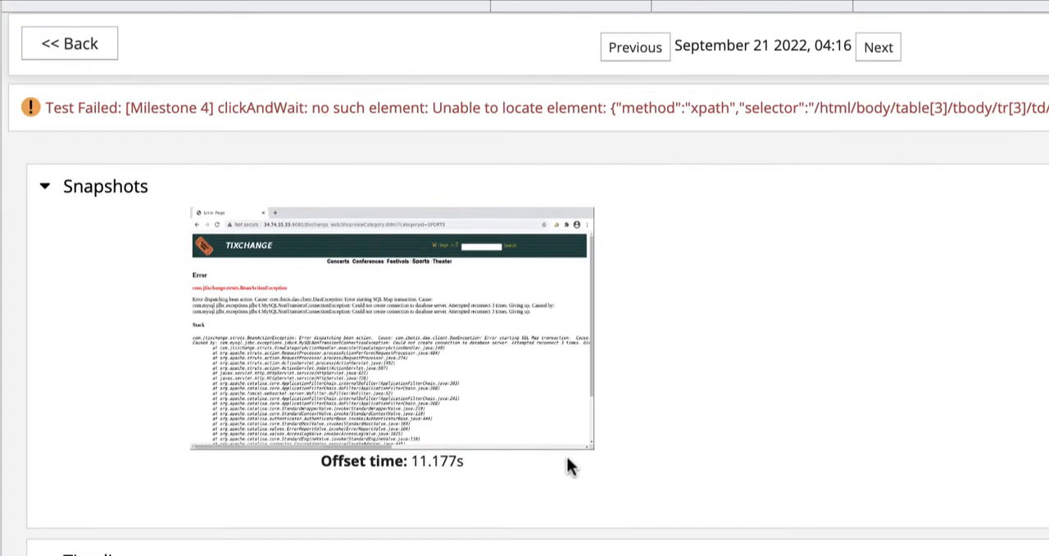
pyautogui.scroll(-3)
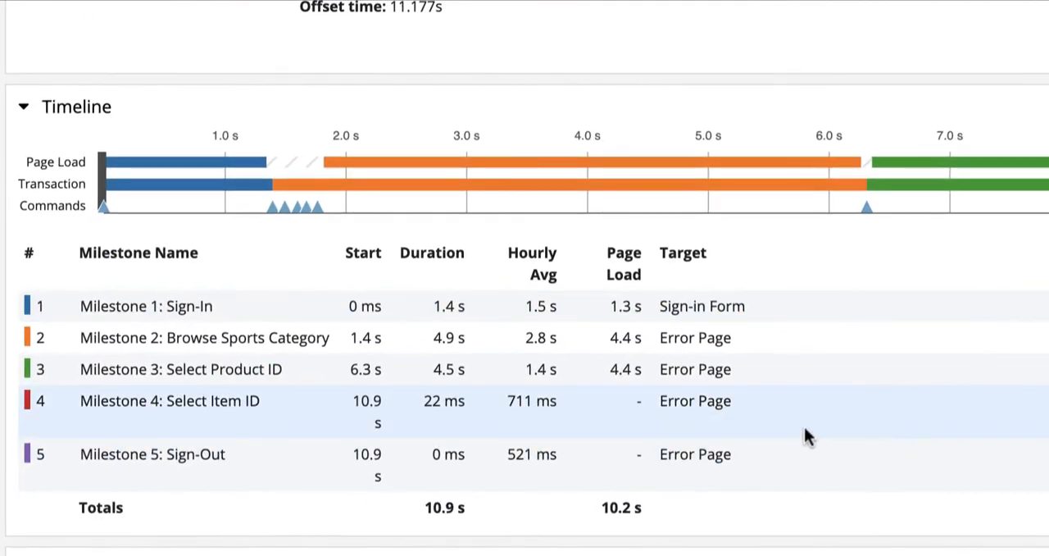
pyautogui.moveTo(795, 385)
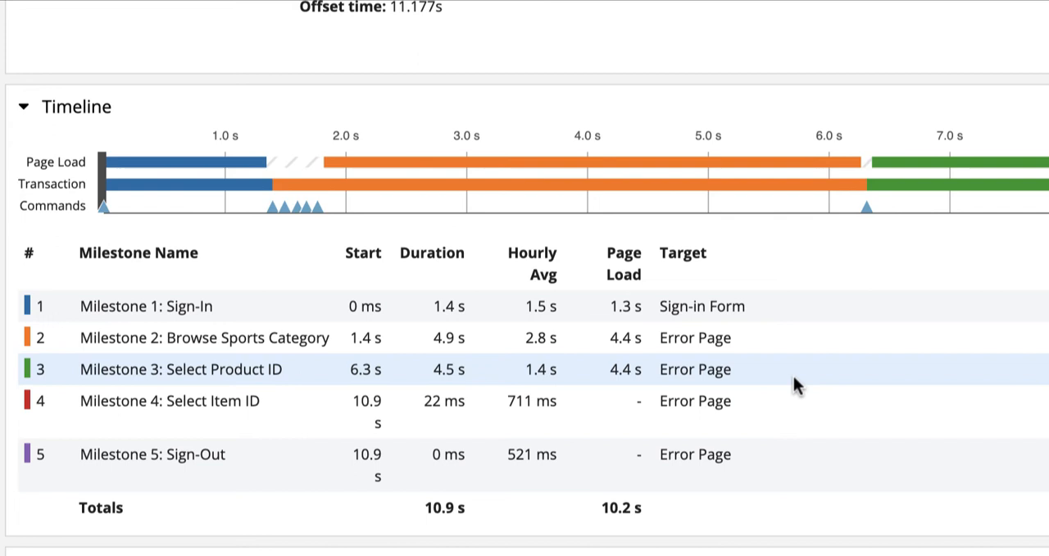
pyautogui.moveTo(795, 348)
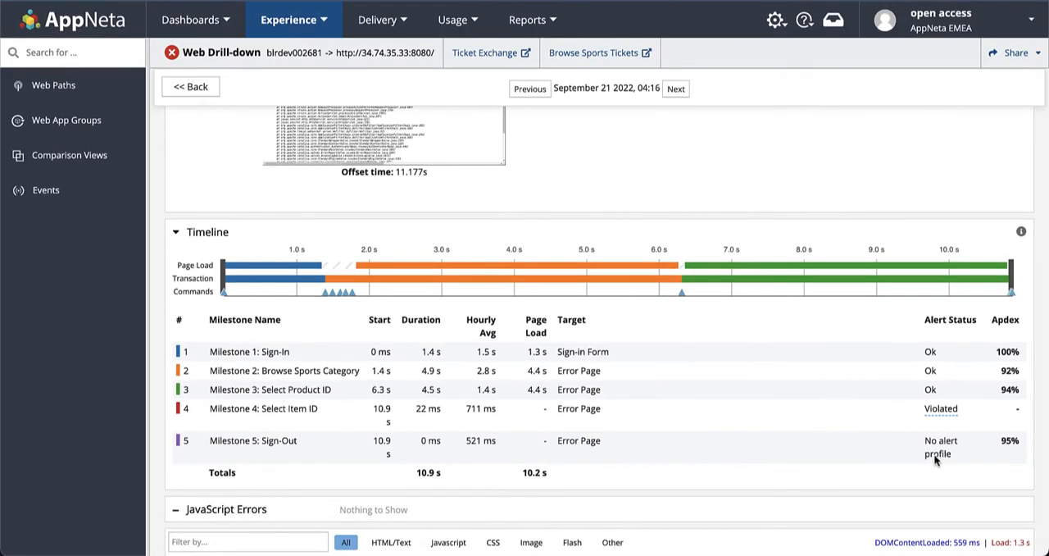
pyautogui.scroll(-3)
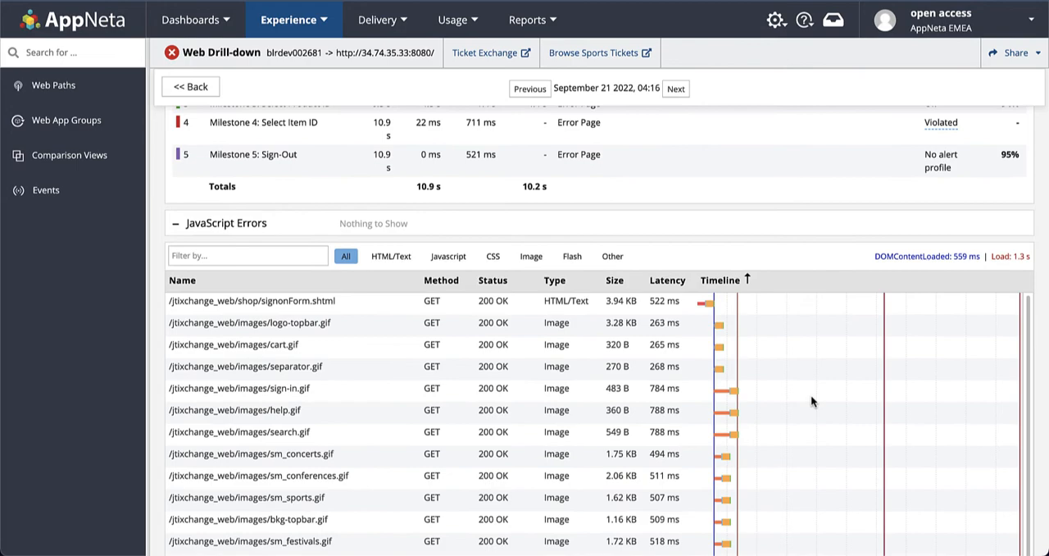
pyautogui.scroll(-3)
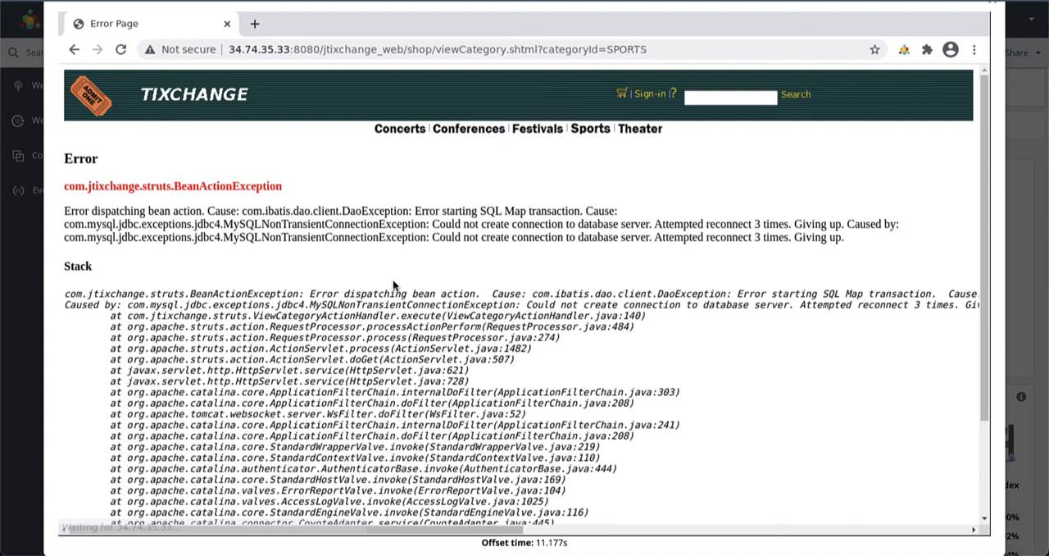
pyautogui.moveTo(526, 223)
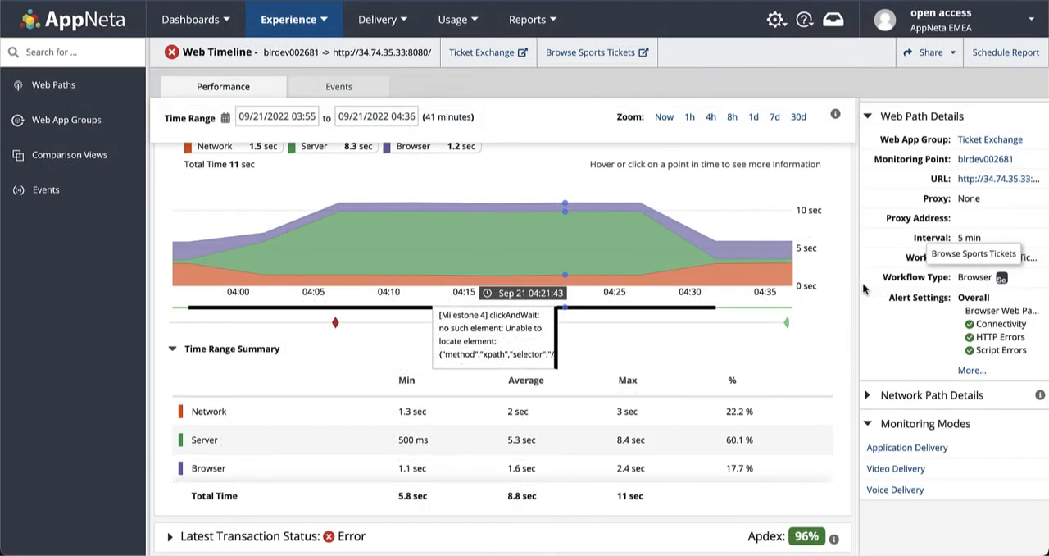
pyautogui.moveTo(928, 413)
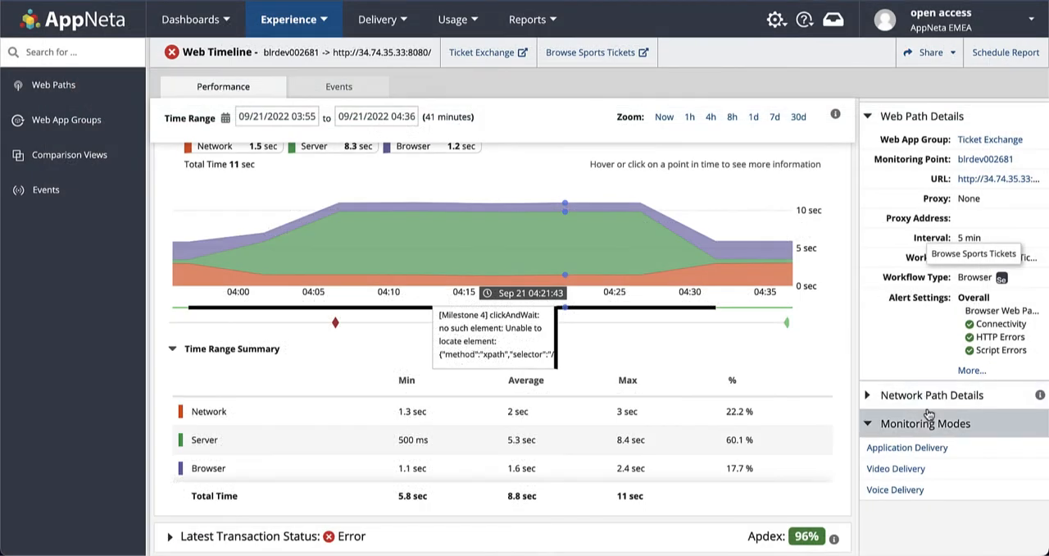
pyautogui.moveTo(917, 435)
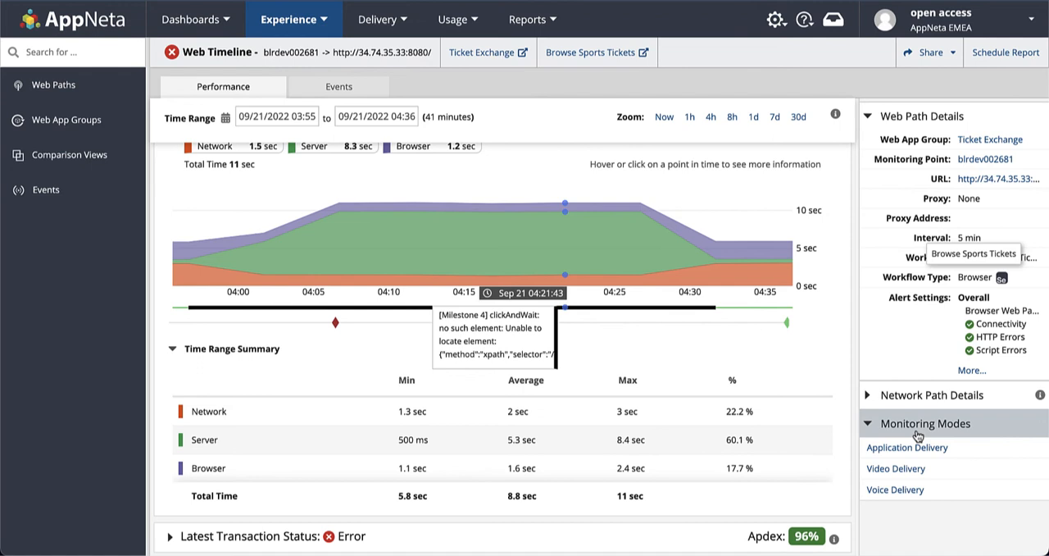